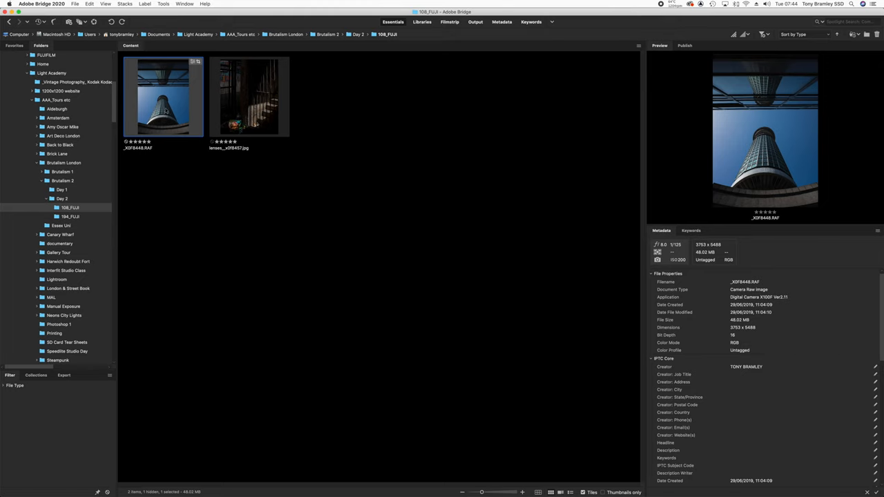
In Bridge Preferences, associate FujiFilm Camera Raw (.raf) files with Affinity Photo 1.8.3
right_click(163, 96)
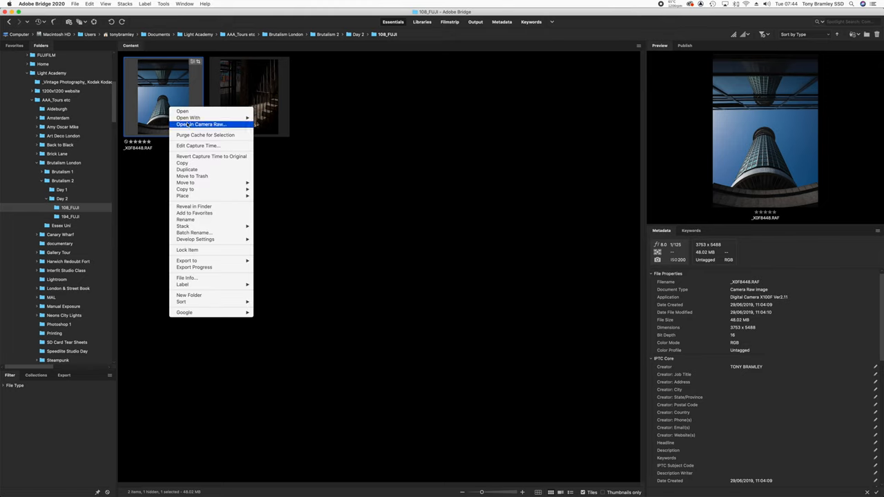
mouse_move(201, 117)
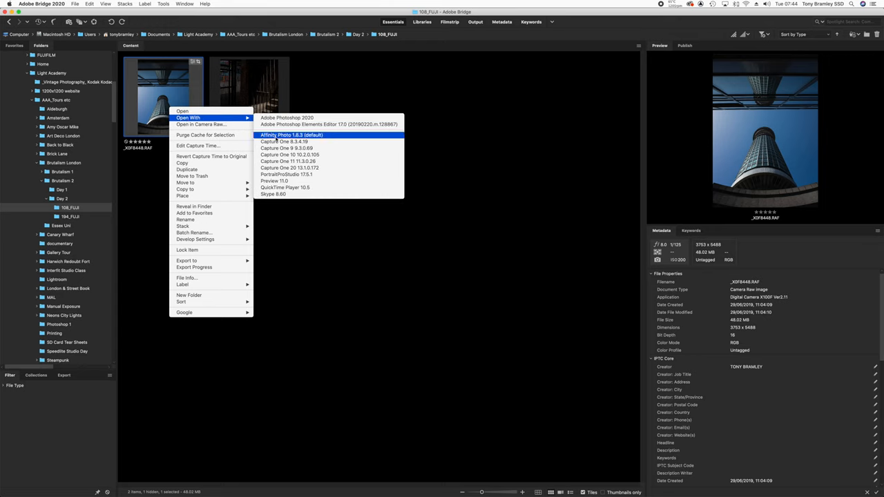
mouse_move(286, 118)
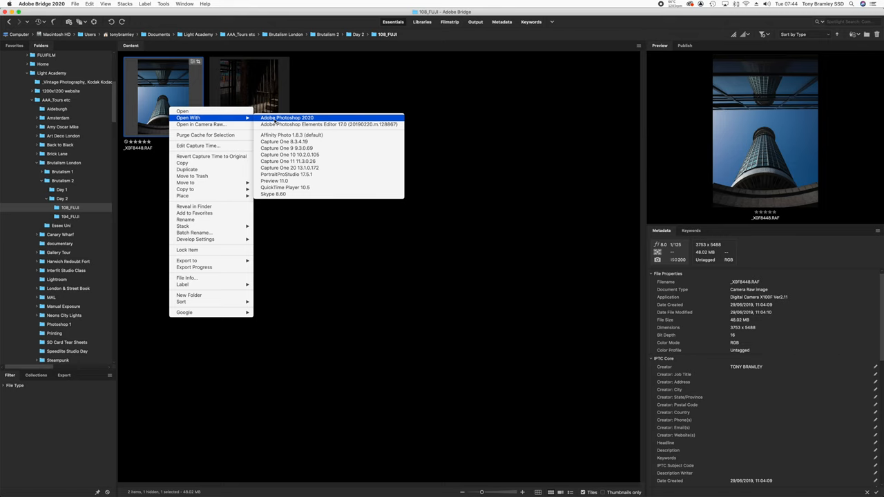
mouse_move(285, 136)
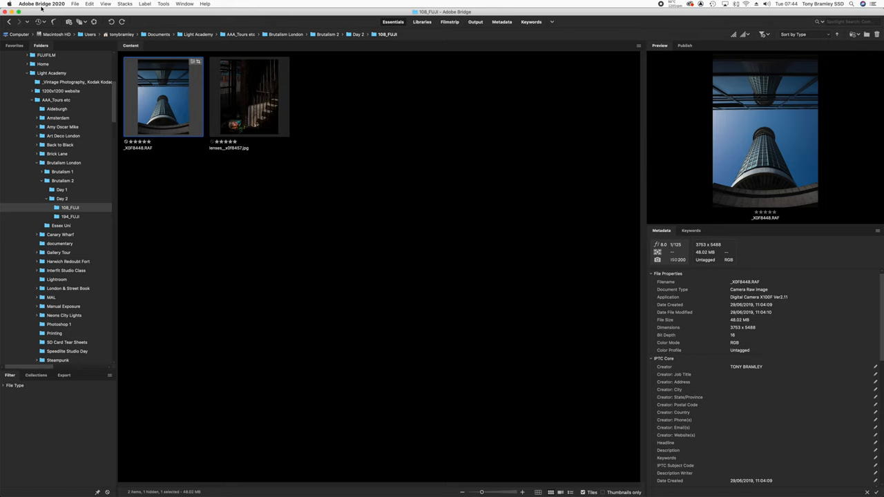
left_click(44, 6)
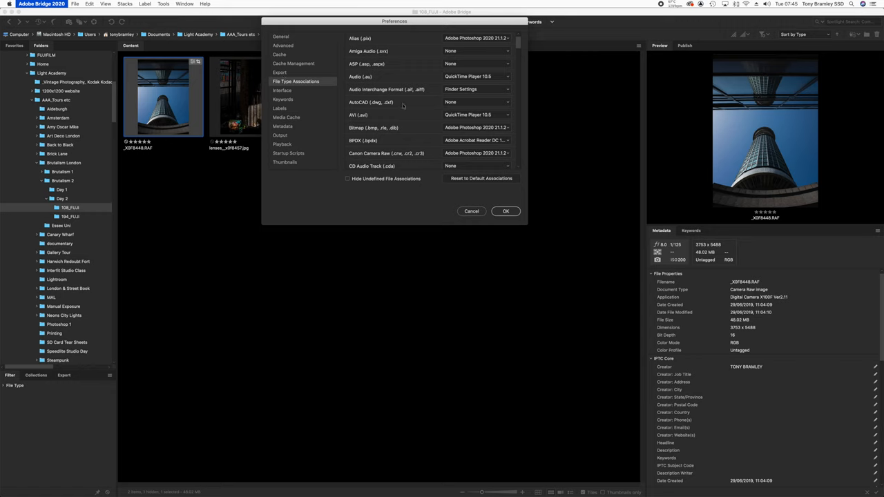
scroll("down", 3)
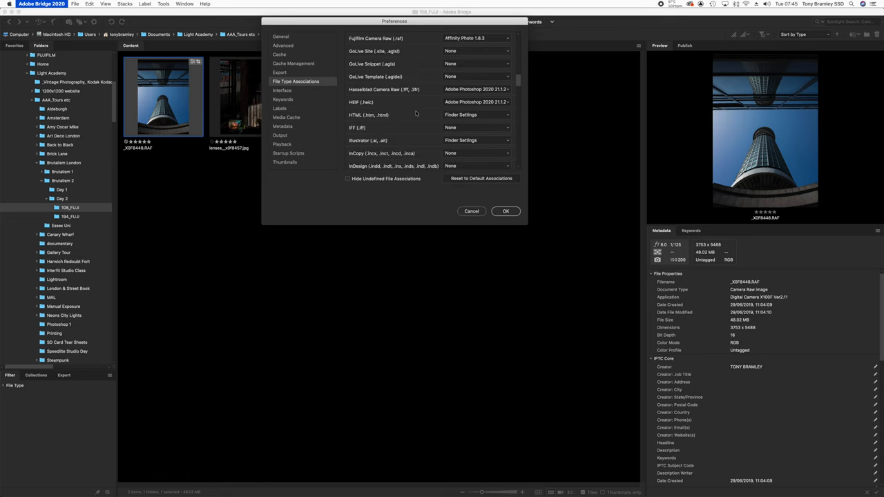
scroll("down", 3)
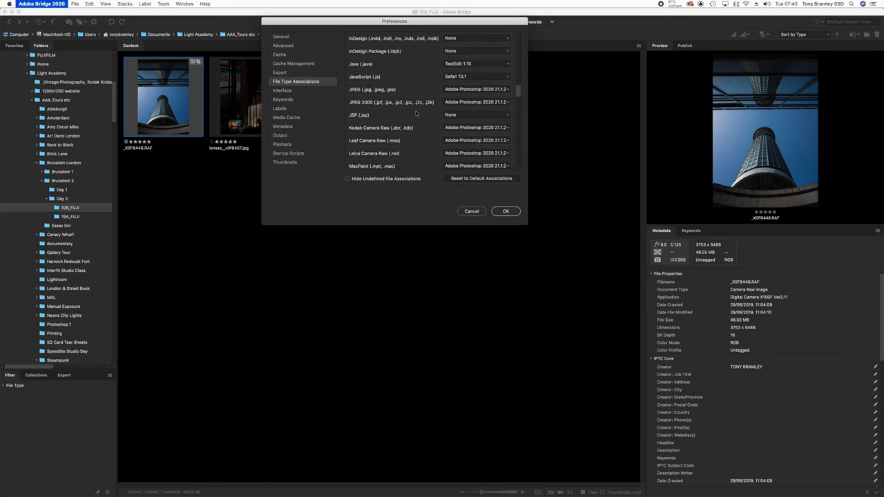
scroll("down", 3)
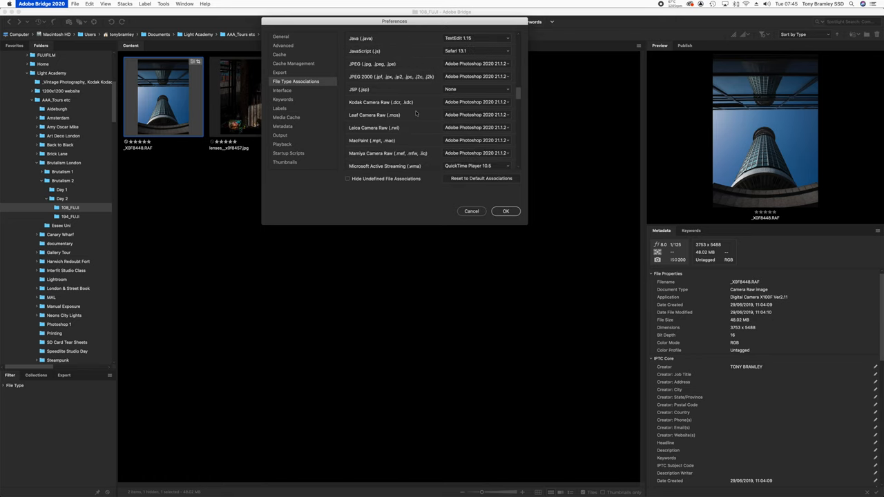
scroll("down", 3)
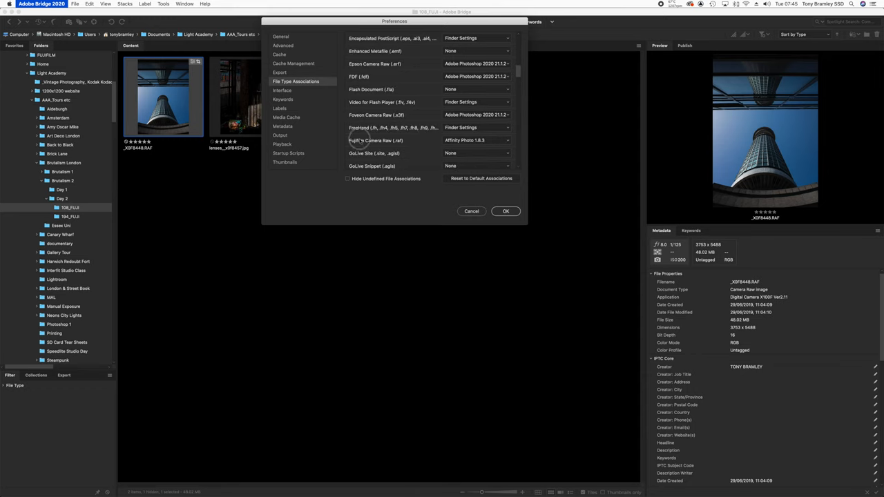
left_click(506, 141)
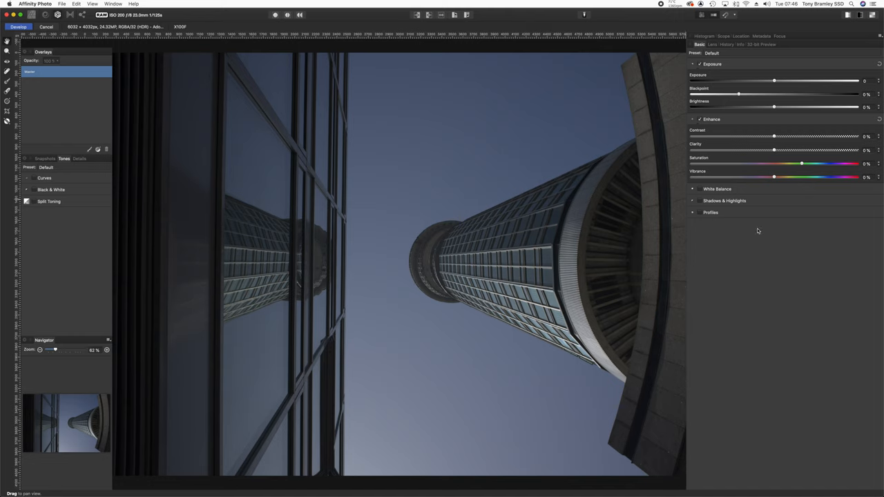
mouse_move(781, 293)
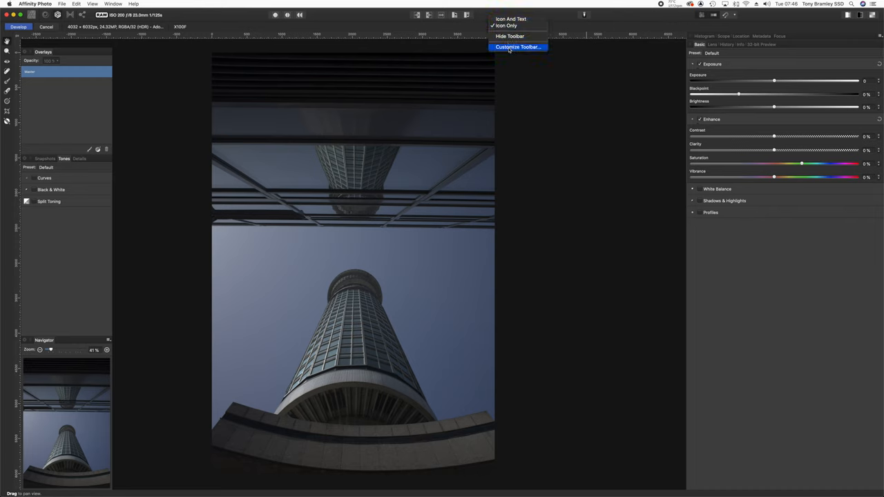
left_click(518, 47)
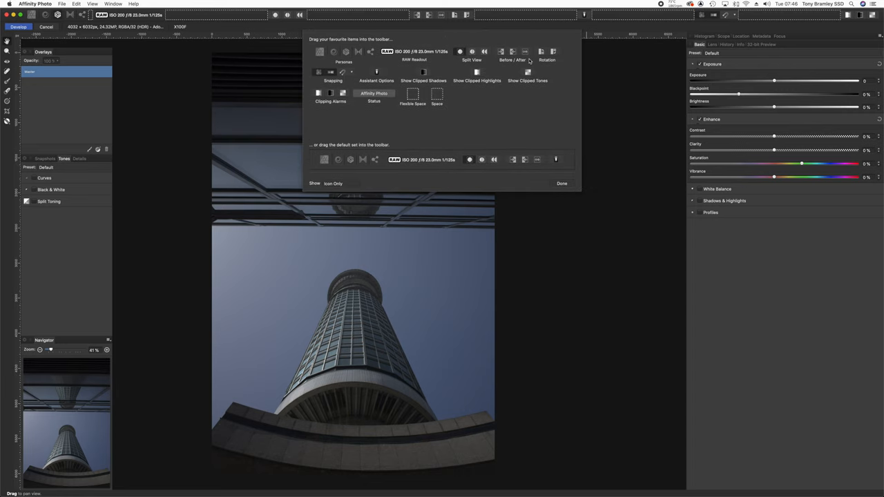
mouse_move(469, 65)
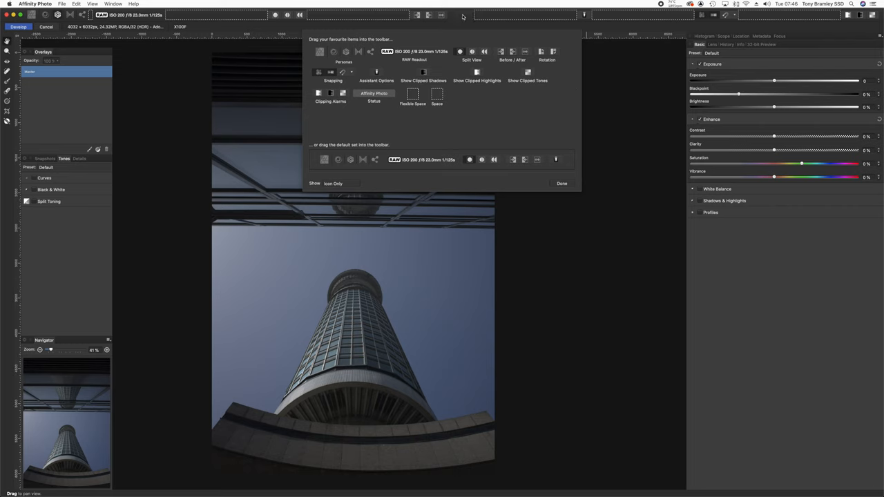
left_click(561, 183)
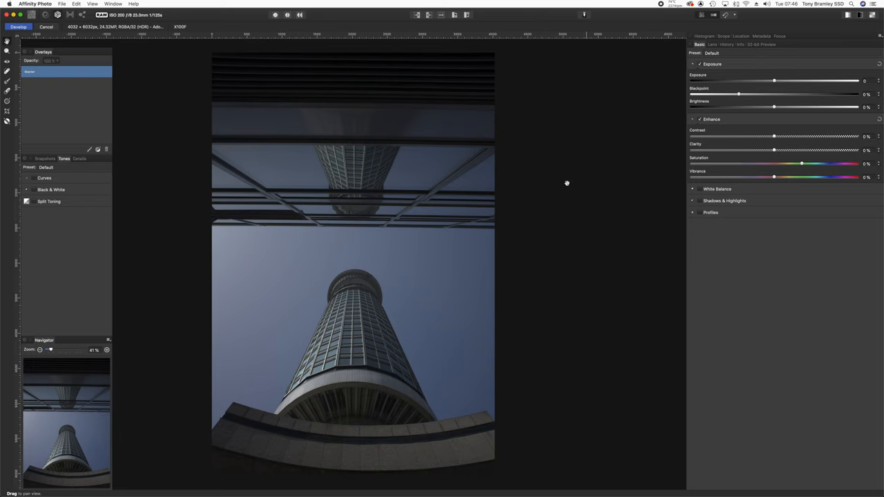
Shape the Curves adjustment into an S-curve: shadows pulled down, highlights lifted for more contrast
left_click(44, 177)
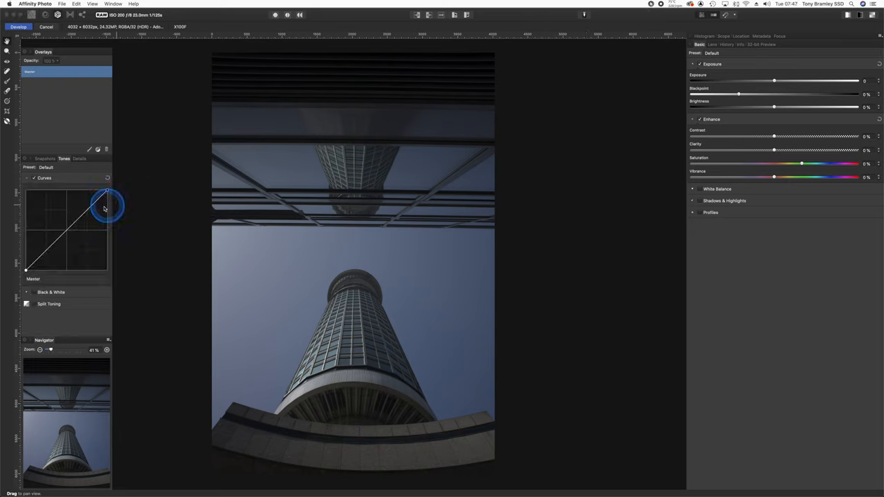
left_click_drag(108, 192, 80, 212)
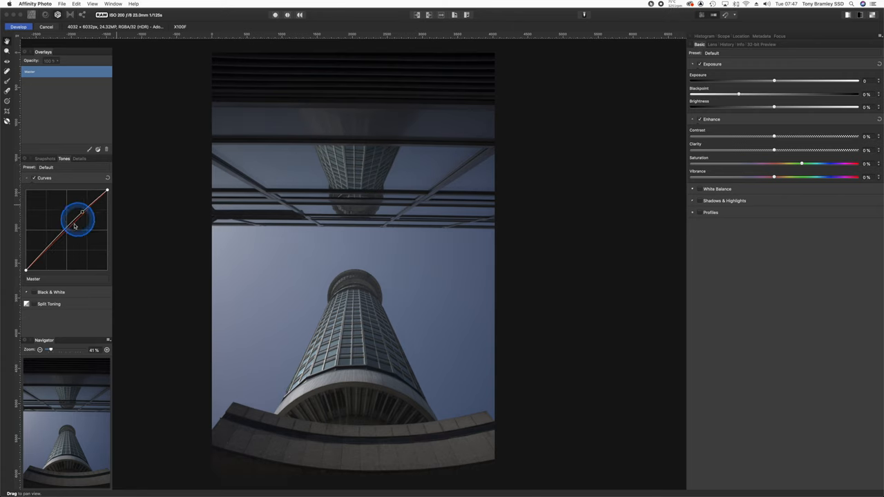
left_click_drag(80, 214, 50, 250)
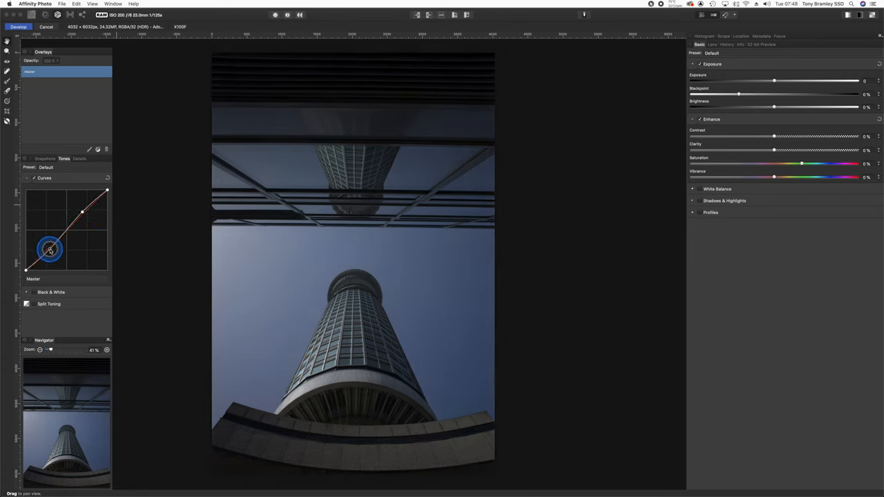
left_click_drag(50, 250, 82, 219)
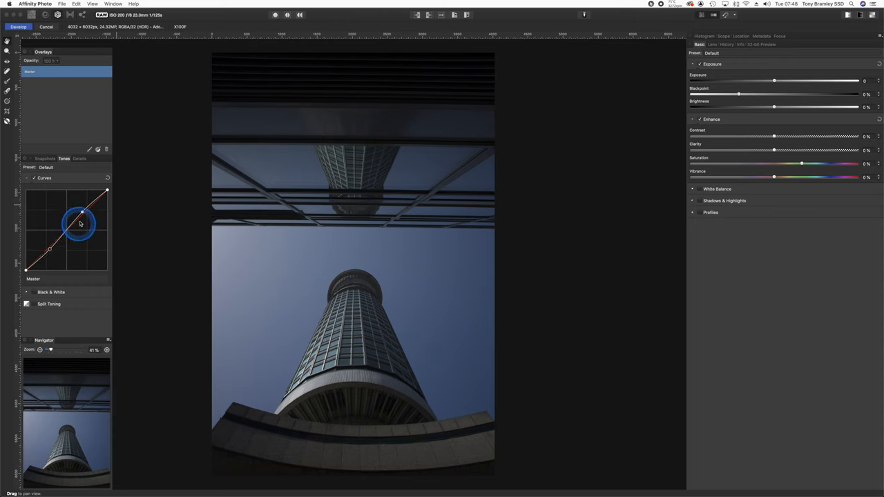
left_click_drag(80, 224, 82, 214)
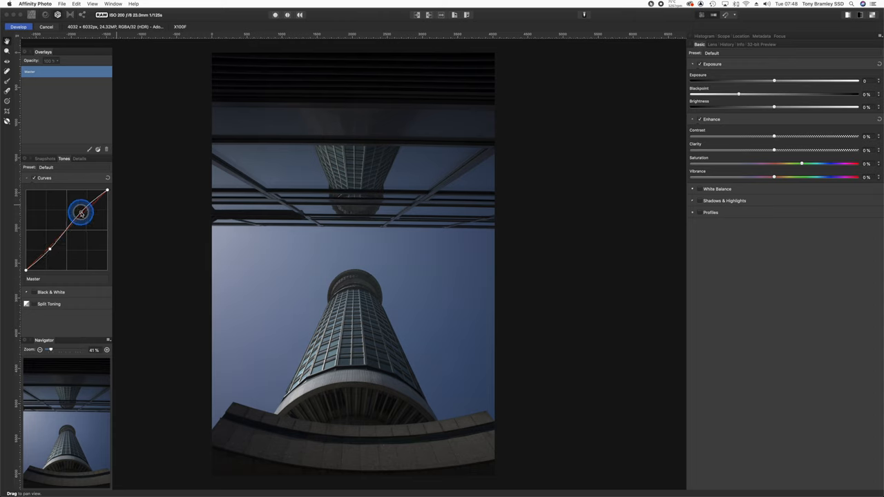
left_click_drag(80, 213, 53, 245)
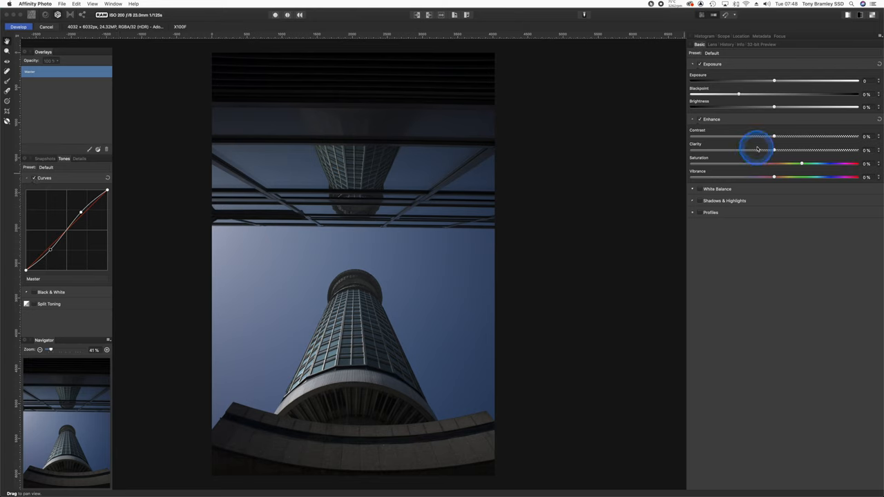
Raise the Clarity and Contrast sliders under Enhance for a deeper sky and crisper tower detail
left_click_drag(774, 137, 781, 136)
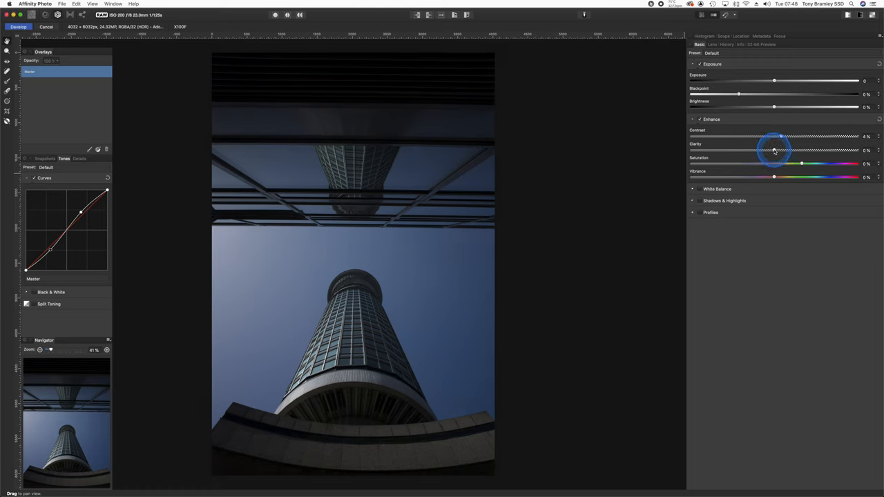
left_click_drag(773, 149, 782, 149)
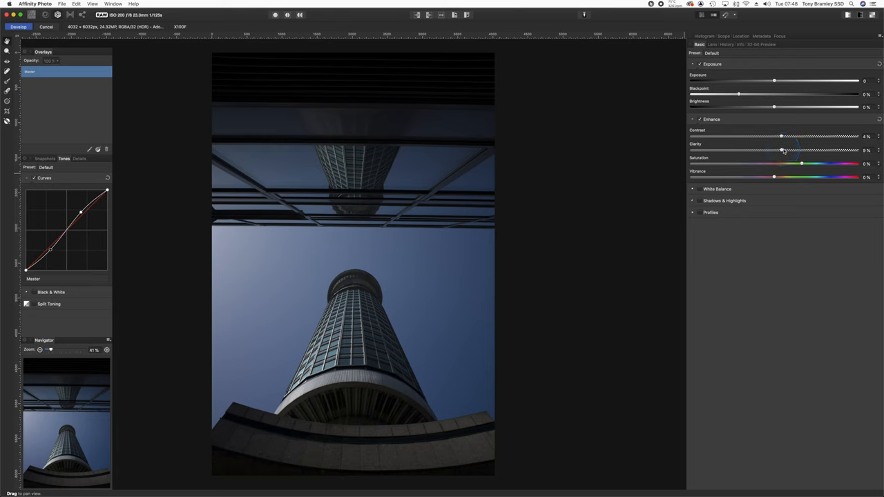
left_click_drag(781, 151, 785, 151)
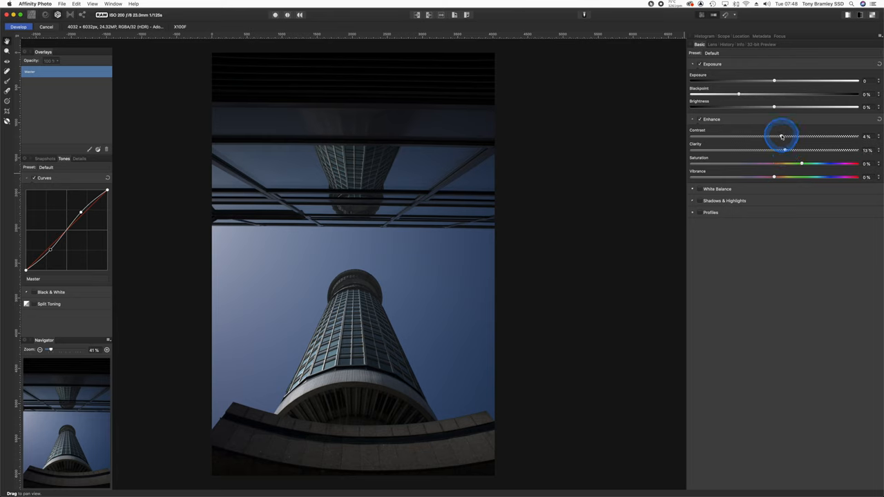
left_click_drag(782, 137, 790, 137)
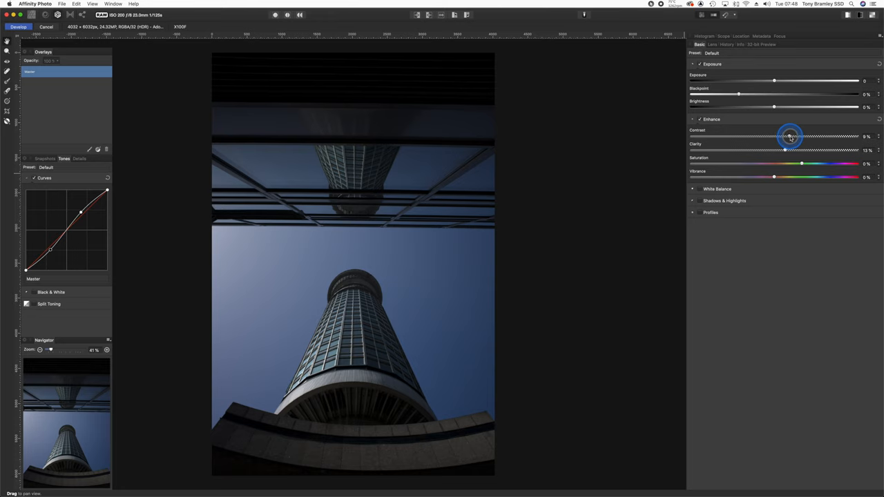
left_click_drag(790, 135, 796, 136)
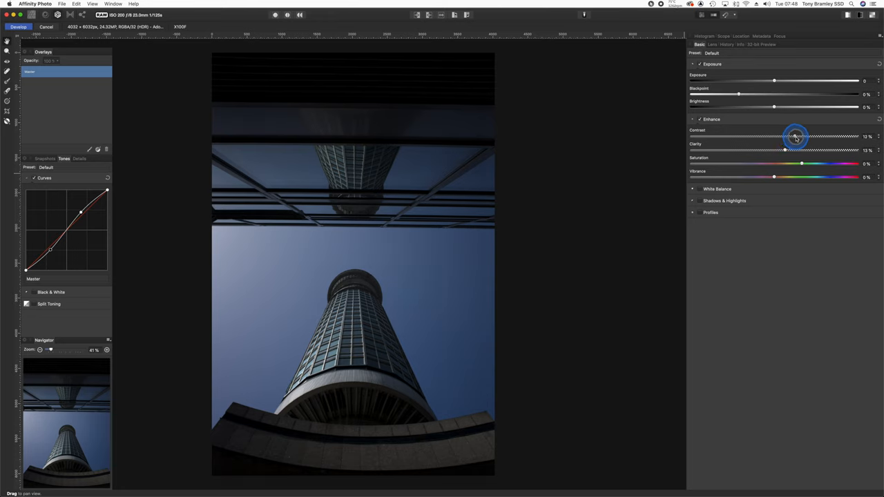
left_click_drag(793, 137, 800, 137)
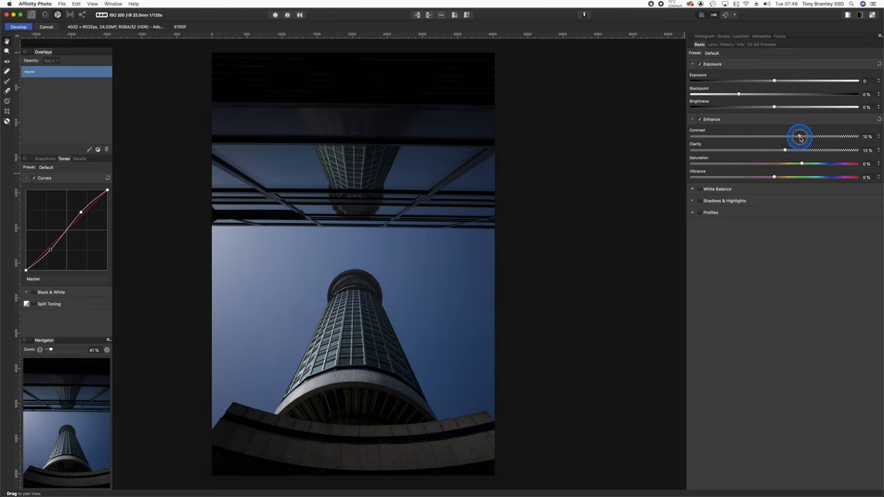
left_click_drag(785, 137, 798, 137)
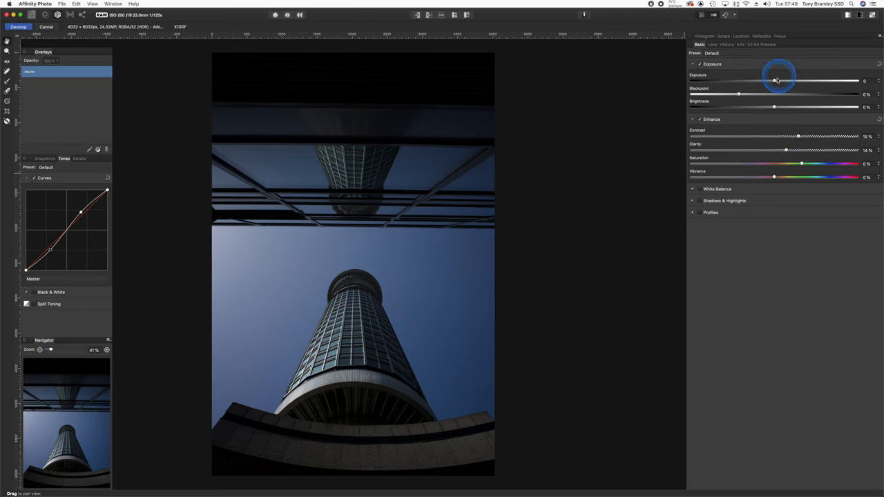
Nudge the Exposure slider slightly to the right to brighten the whole photo
left_click_drag(775, 80, 782, 80)
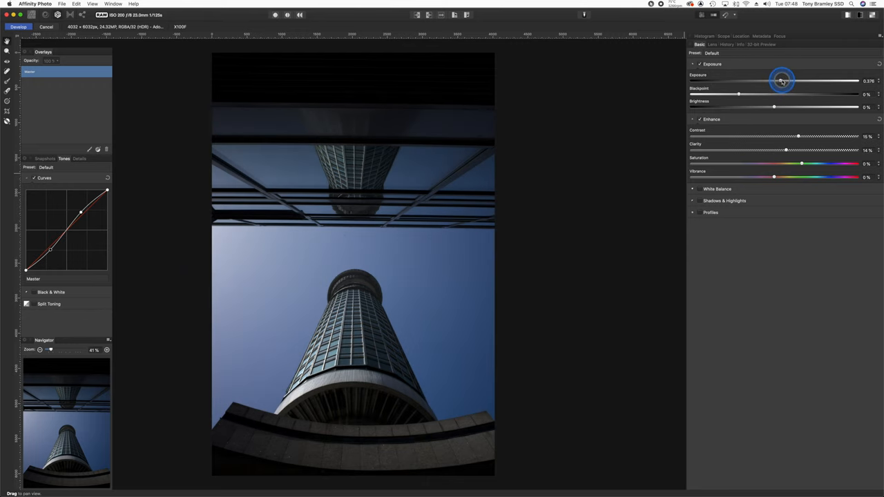
left_click_drag(782, 80, 787, 80)
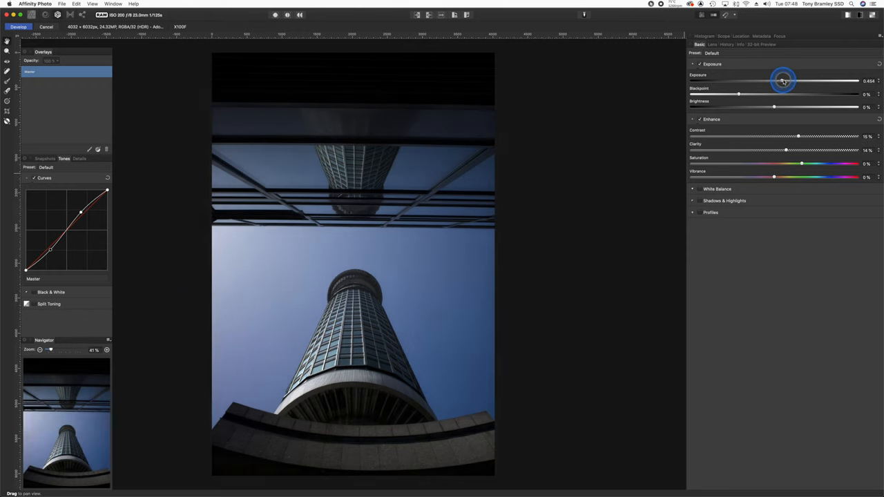
left_click_drag(781, 80, 785, 80)
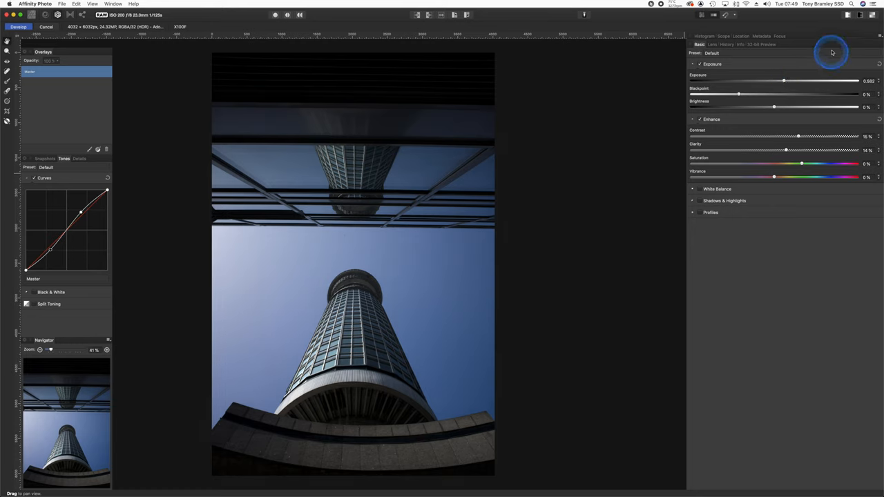
mouse_move(855, 15)
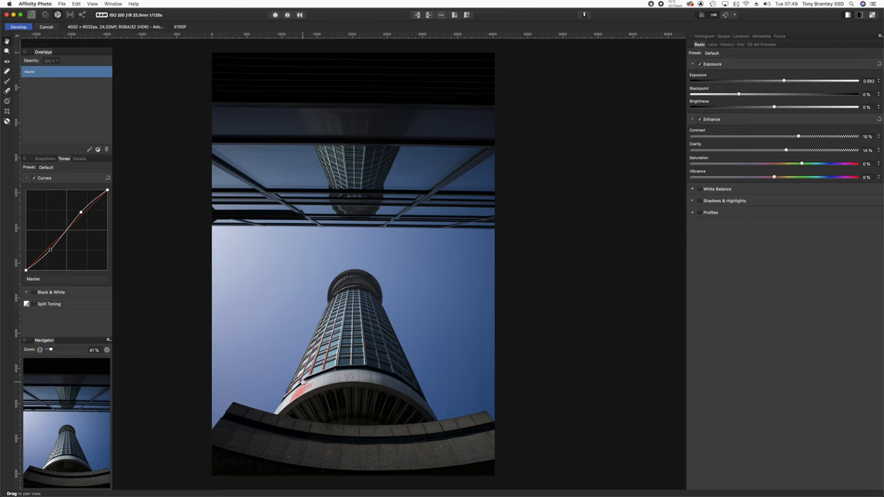
Expand White Balance and Shadows & Highlights, then lower Highlights to recover bright-sky detail
left_click(717, 187)
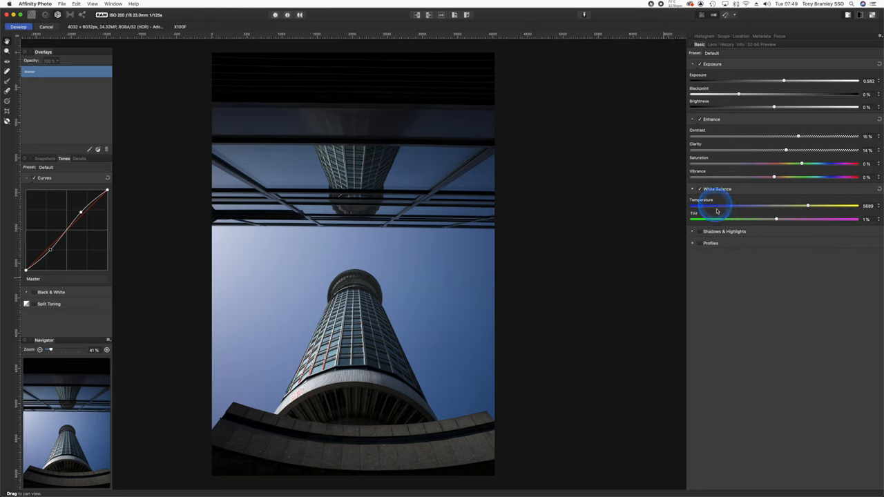
left_click(694, 232)
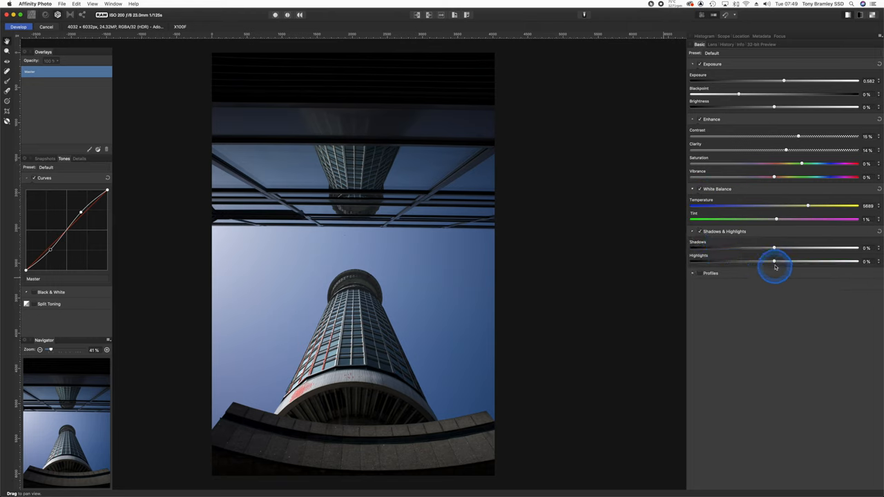
left_click_drag(773, 261, 757, 261)
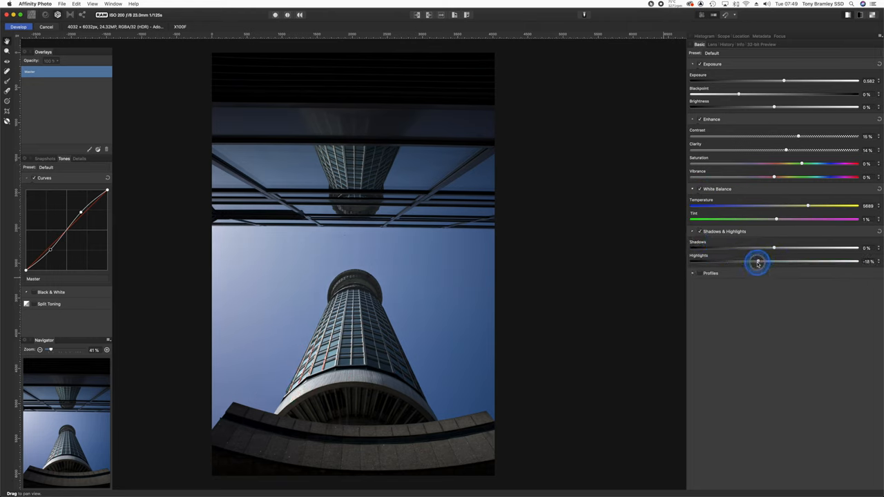
left_click_drag(758, 261, 757, 262)
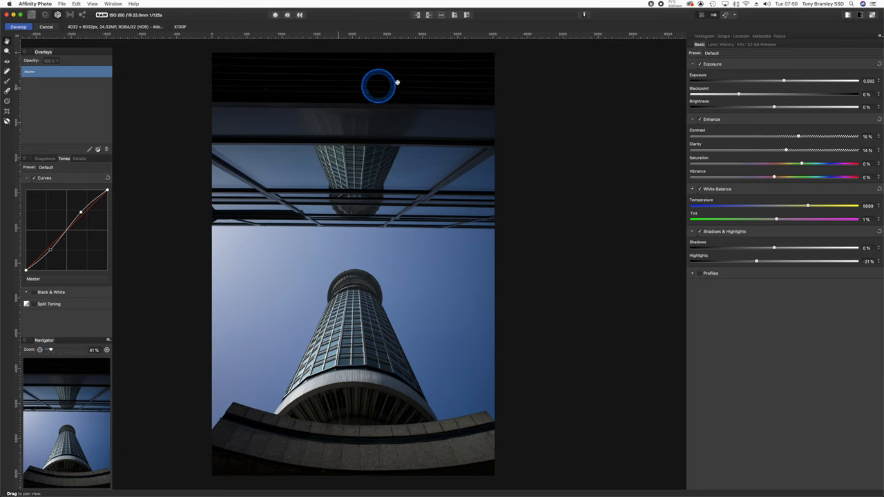
mouse_move(333, 61)
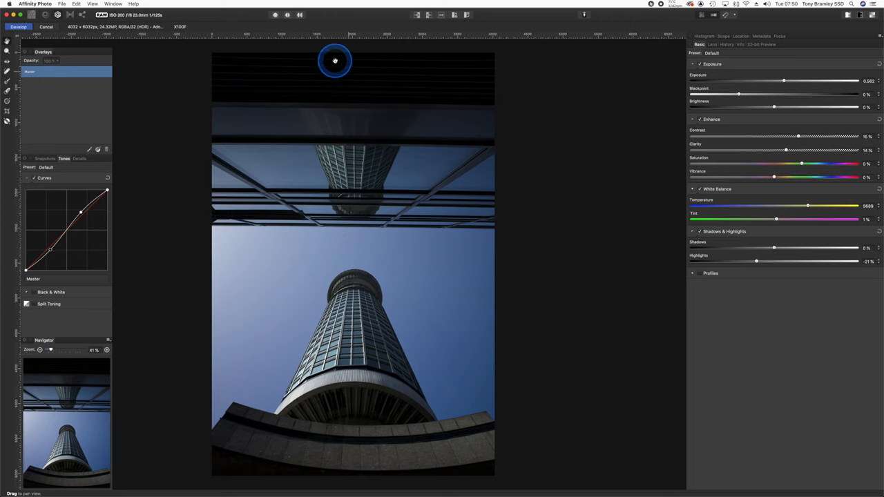
mouse_move(395, 83)
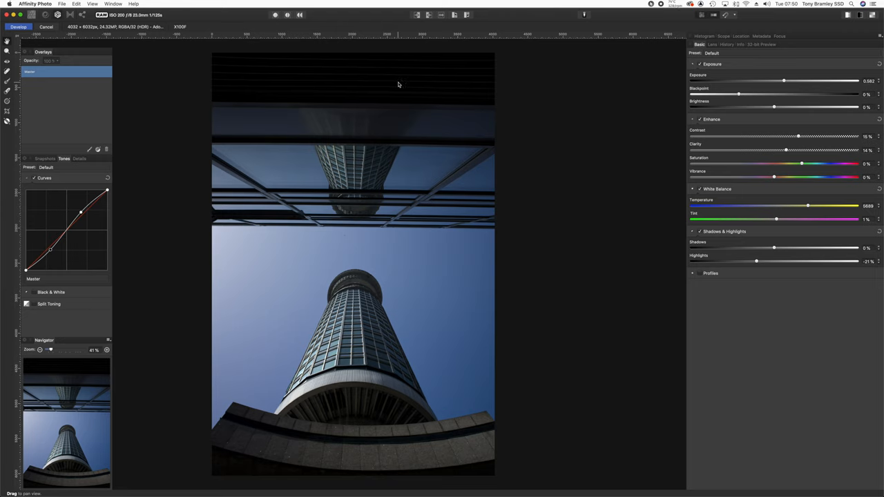
Activate the Crop tool with its overlay option set, crop frame covering the whole image
left_click(7, 110)
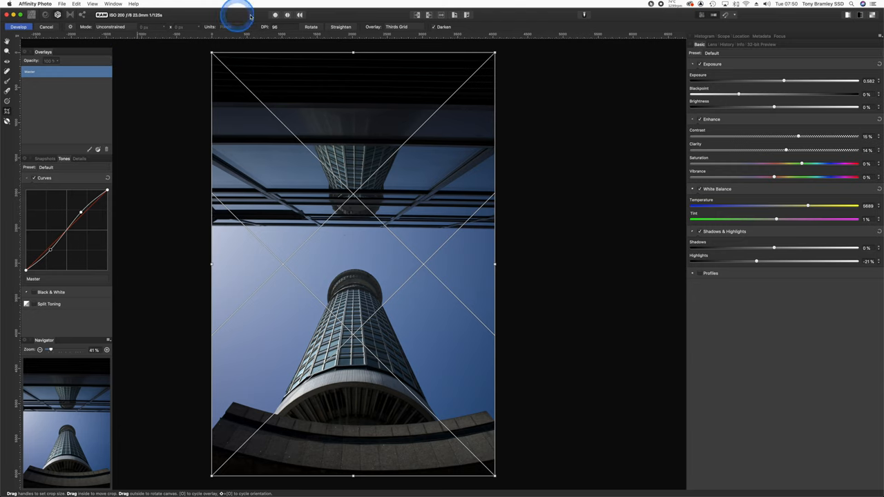
left_click(340, 26)
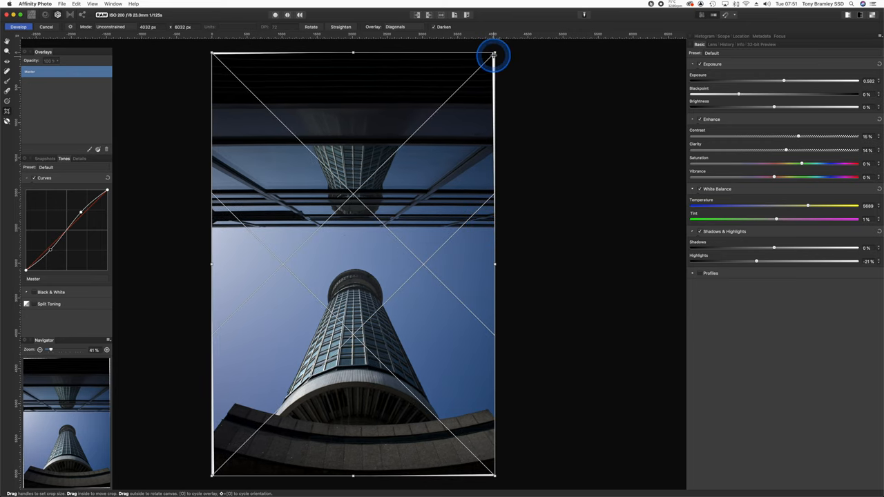
Pull the crop in from the top-right and bottom-left corners with a thirds grid overlaid
left_click_drag(495, 54, 483, 62)
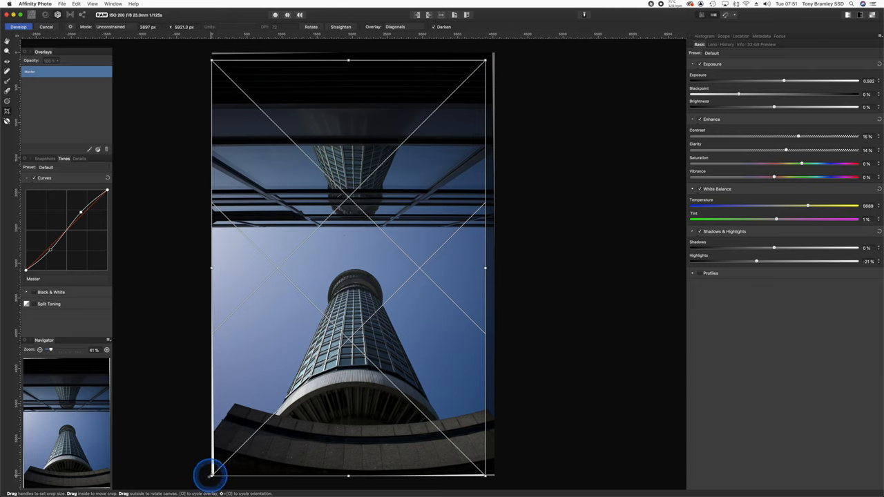
left_click_drag(210, 477, 229, 464)
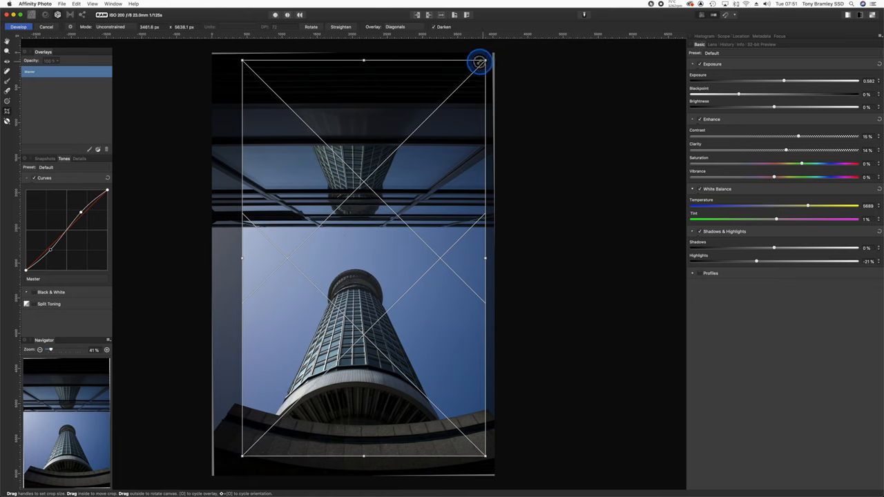
left_click_drag(480, 63, 467, 76)
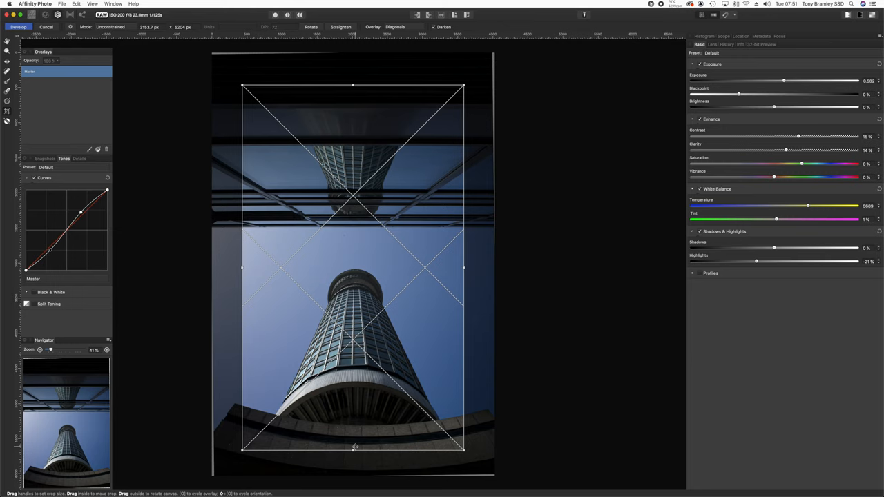
left_click(399, 22)
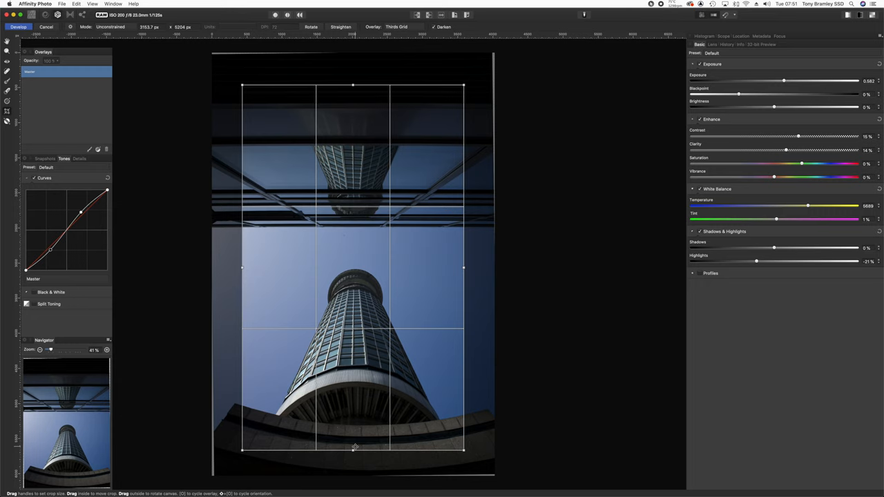
Develop the cropped photo into the Photo persona and go to the File menu for export
left_click(402, 22)
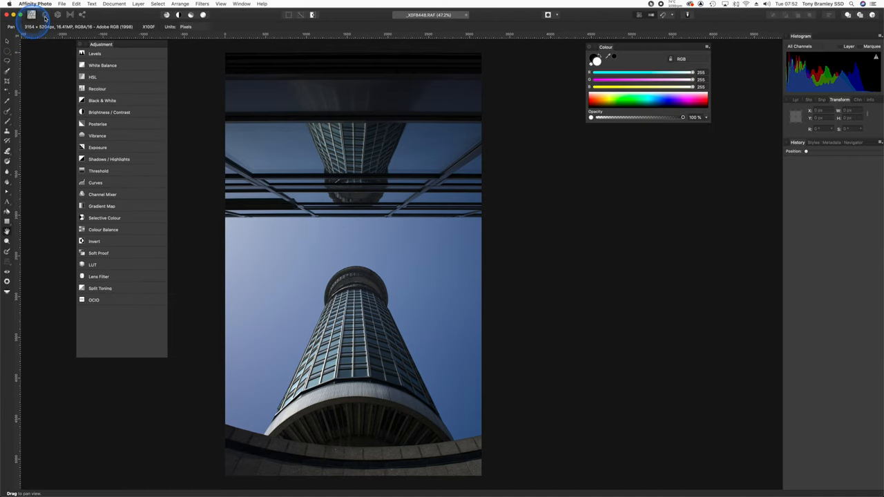
left_click(63, 4)
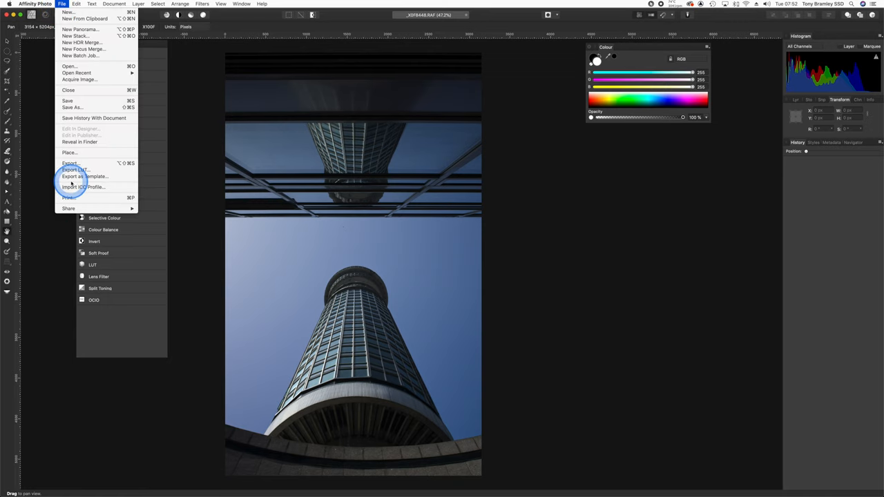
left_click(69, 163)
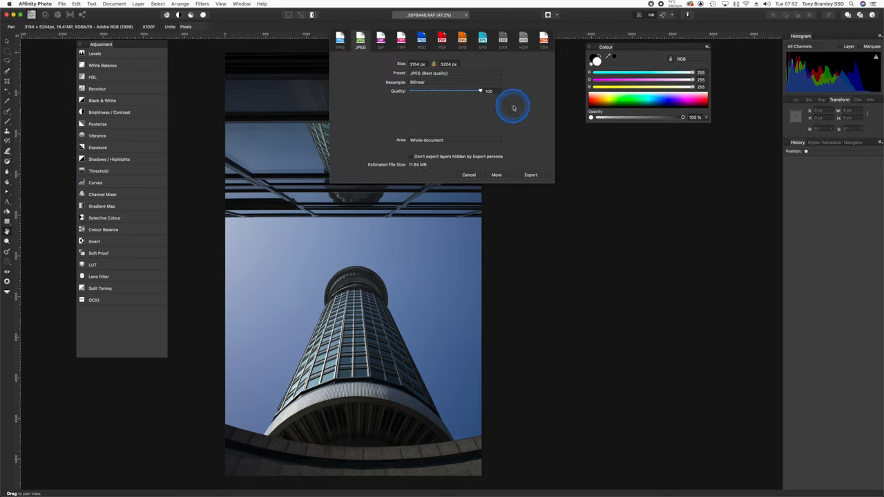
mouse_move(406, 72)
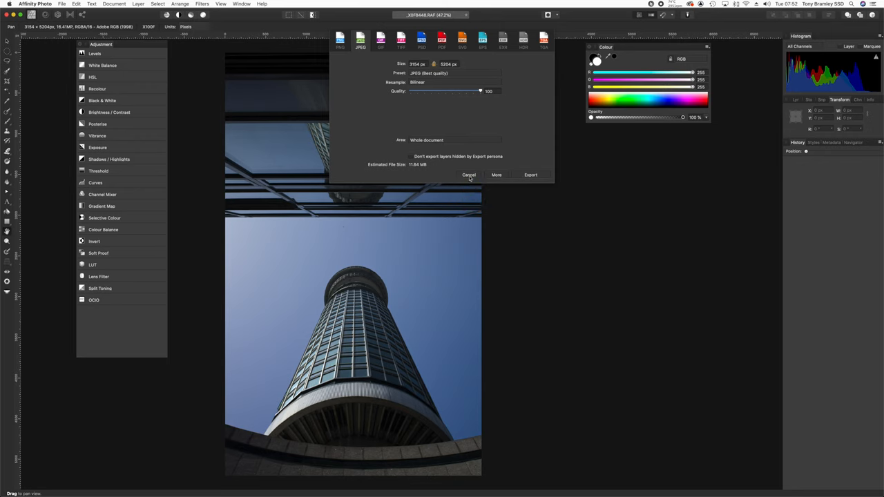
left_click(470, 174)
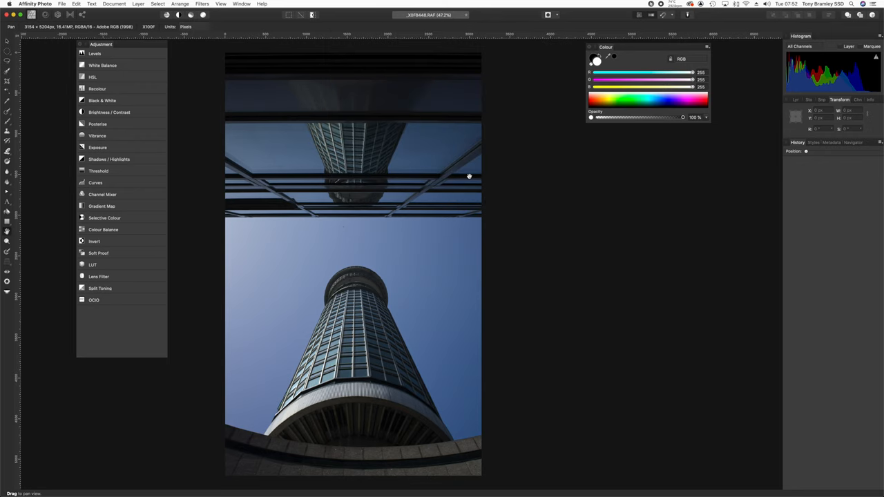